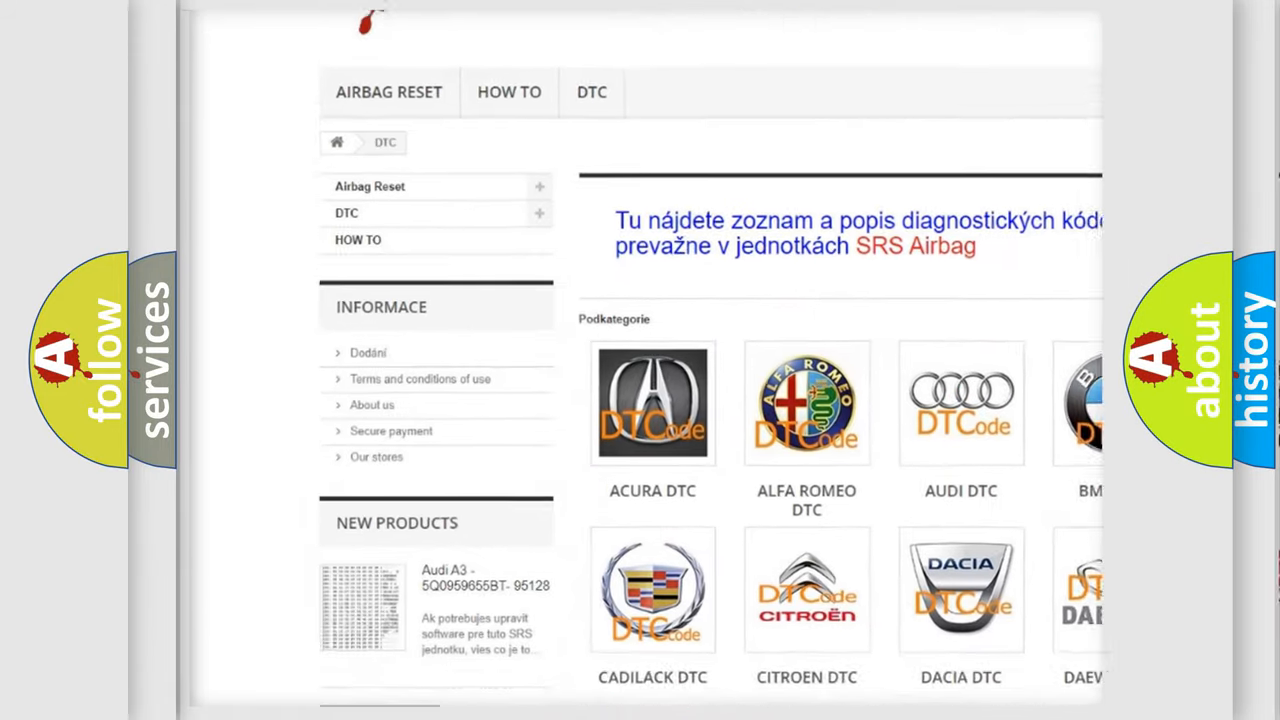
scroll(down, 3)
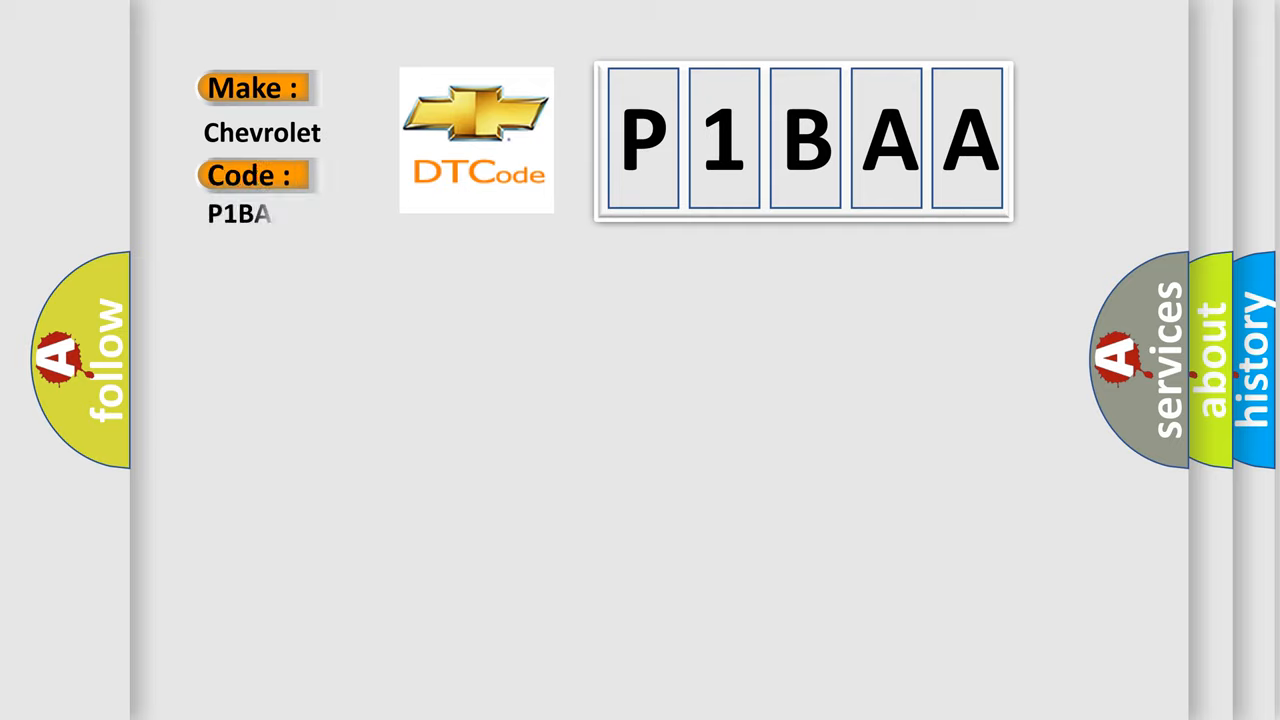
text(A)
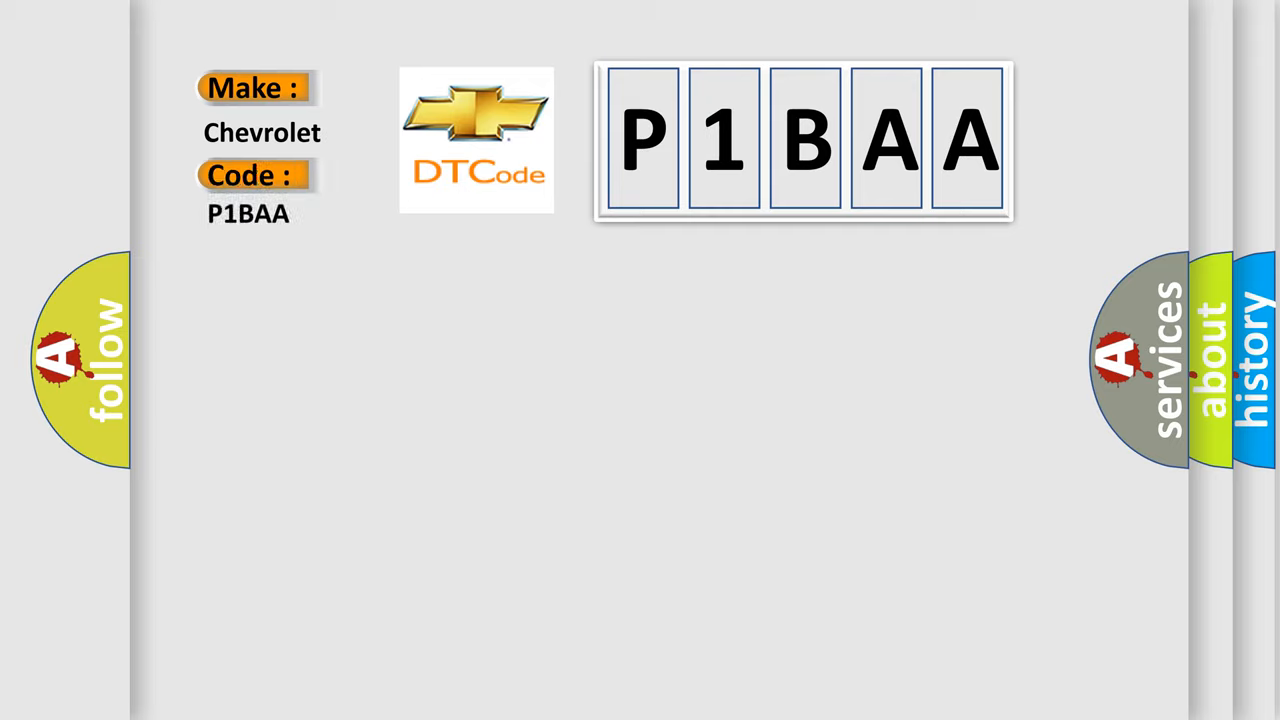